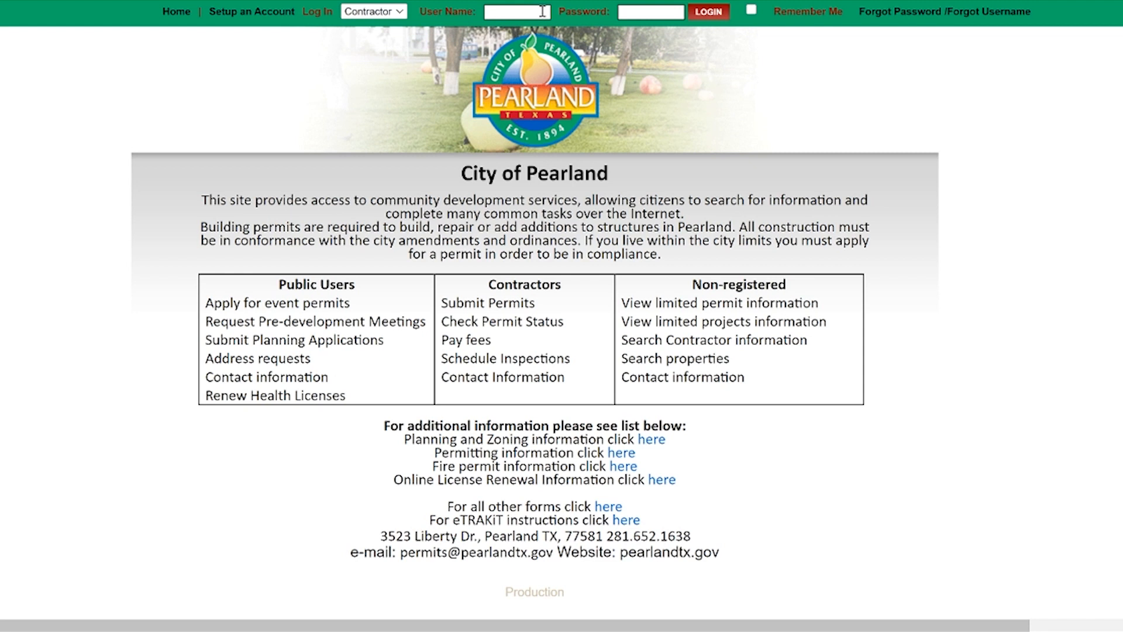
Log in to eTRAKiT as contractor with user name AEC
text(AEC03006)
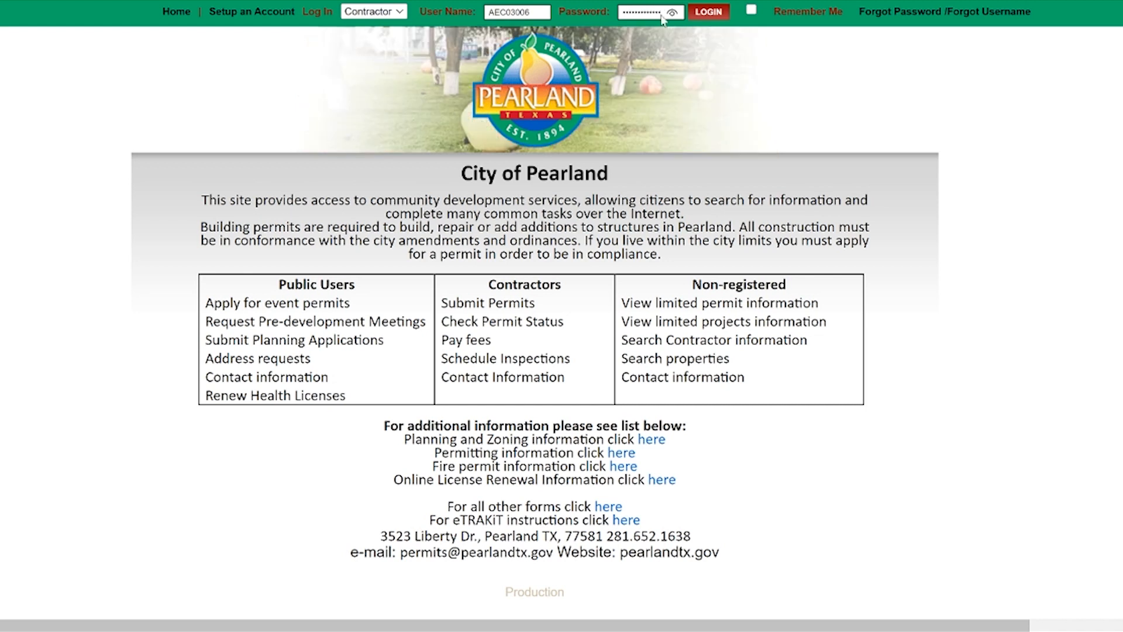
click(706, 12)
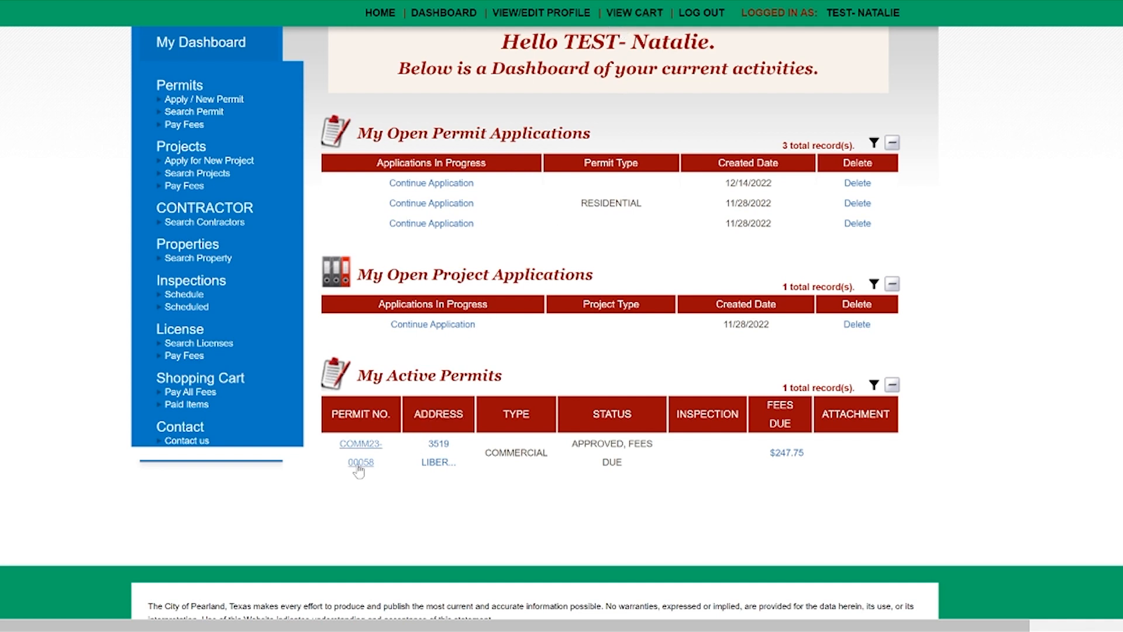
Add the $247.75 fees of permit COMM23-00058 to the shopping cart
click(360, 444)
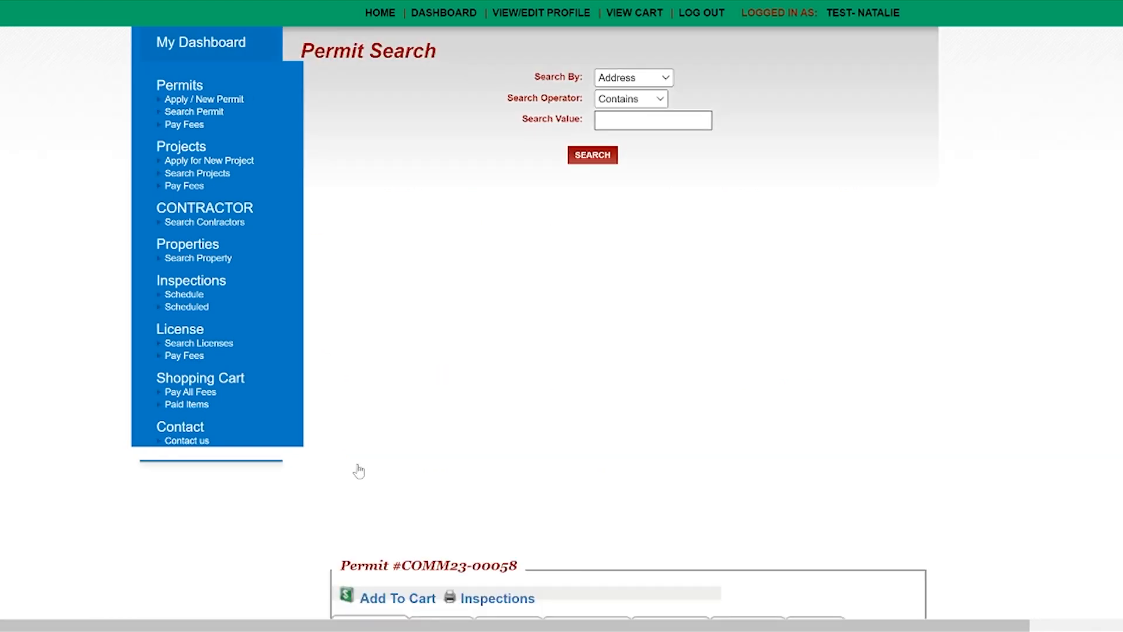
mouse_move(565, 342)
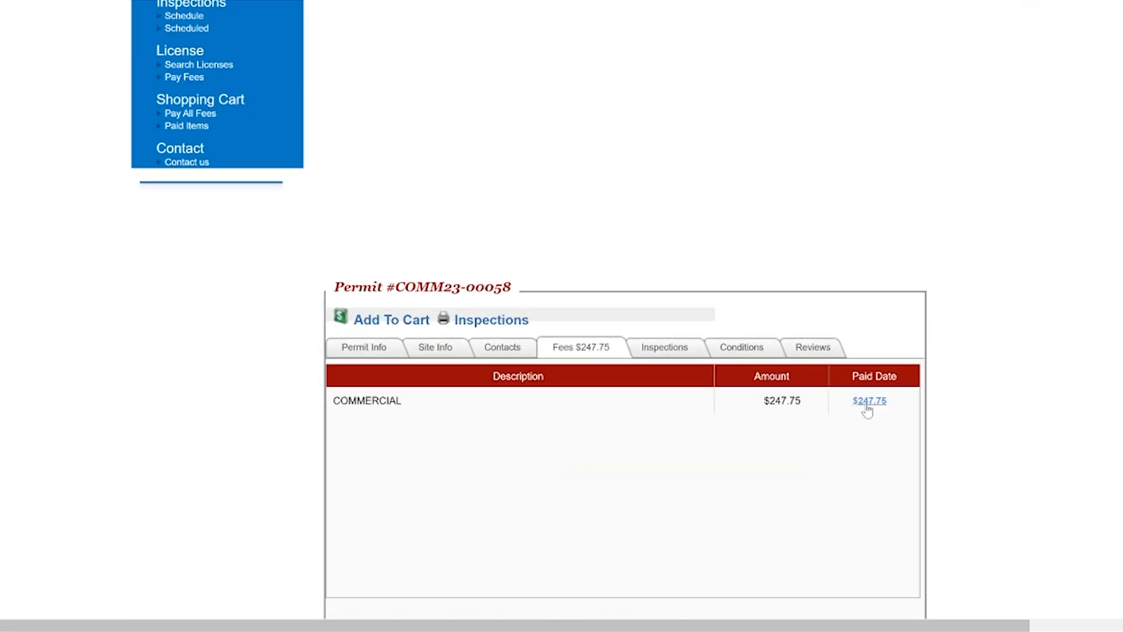
click(868, 400)
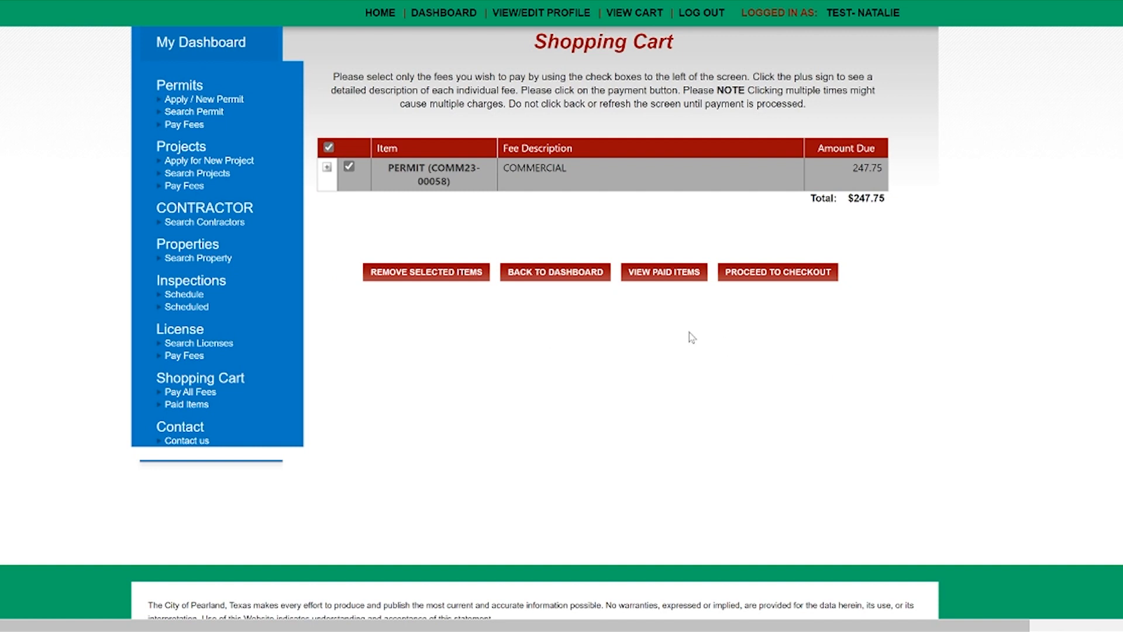
mouse_move(316, 212)
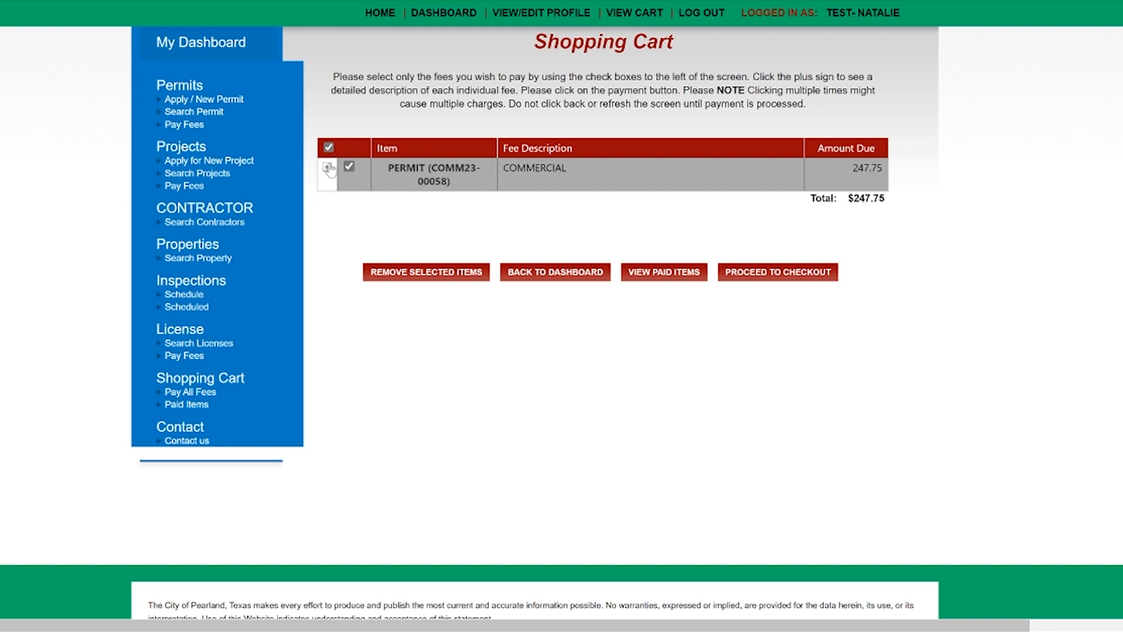
Expand the permit's cart entry to show its individual fees
click(328, 170)
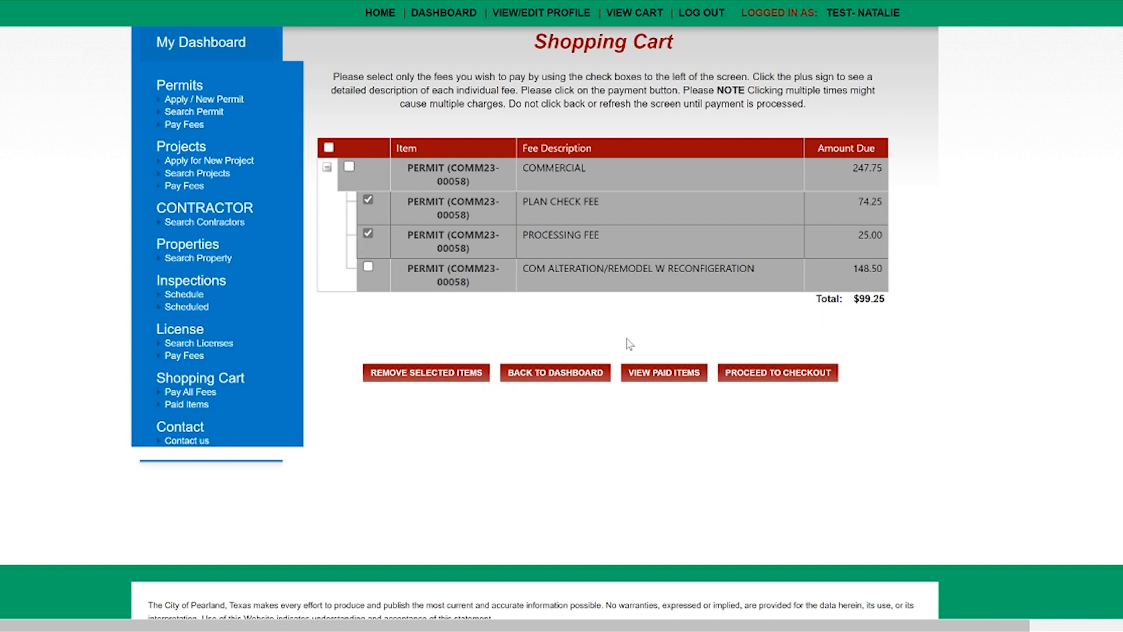
mouse_move(779, 372)
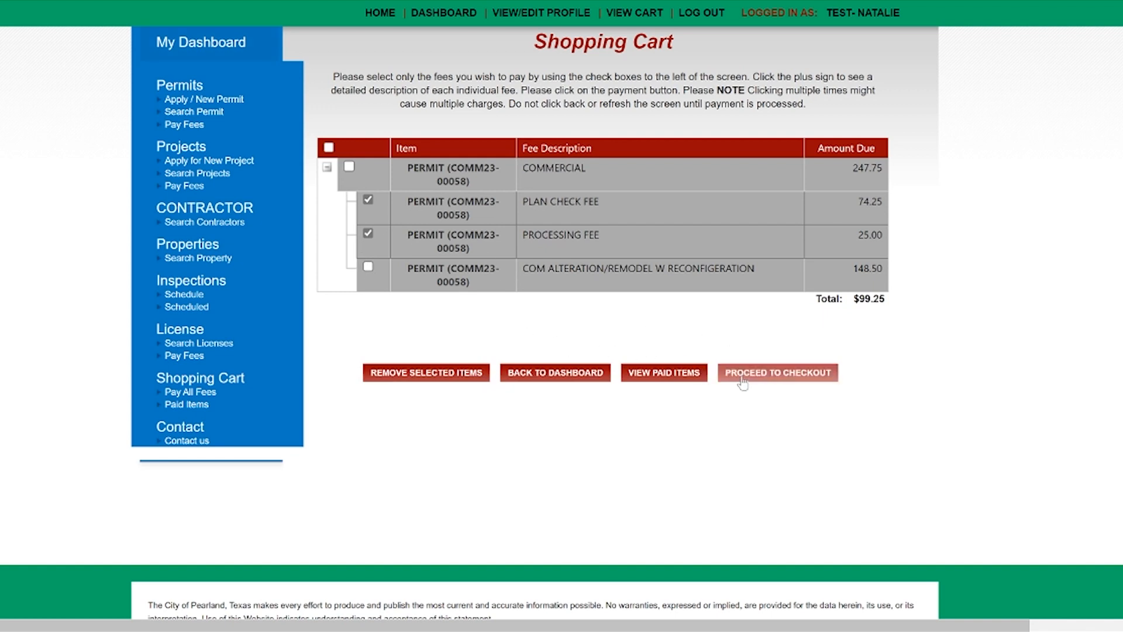
Check out the two selected fees and submit the $99.25 payment
click(777, 373)
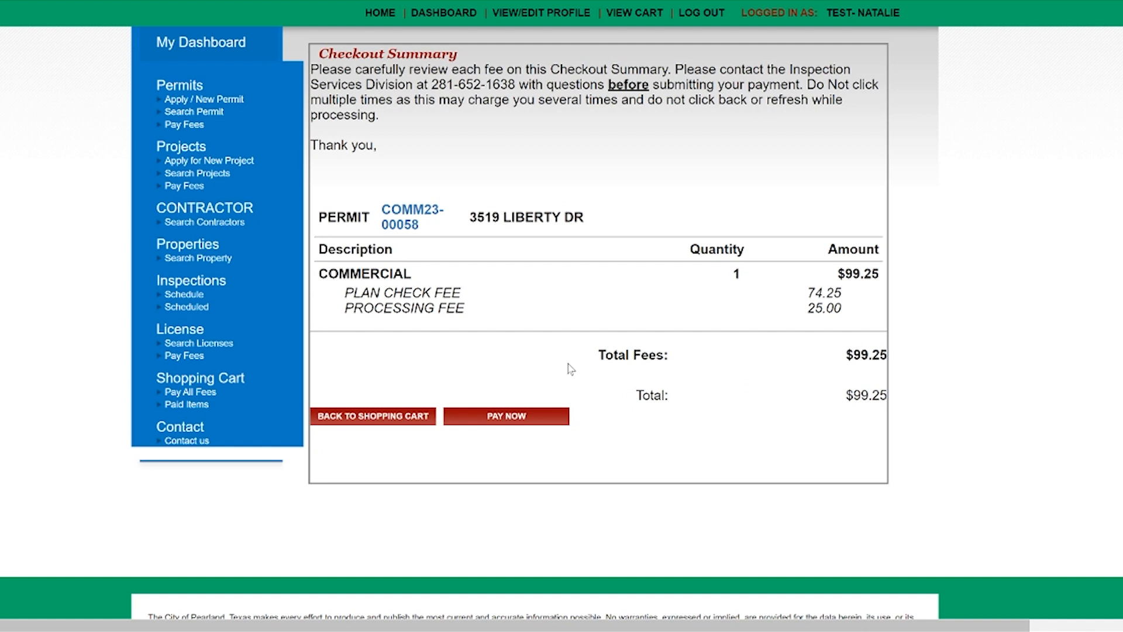
mouse_move(542, 390)
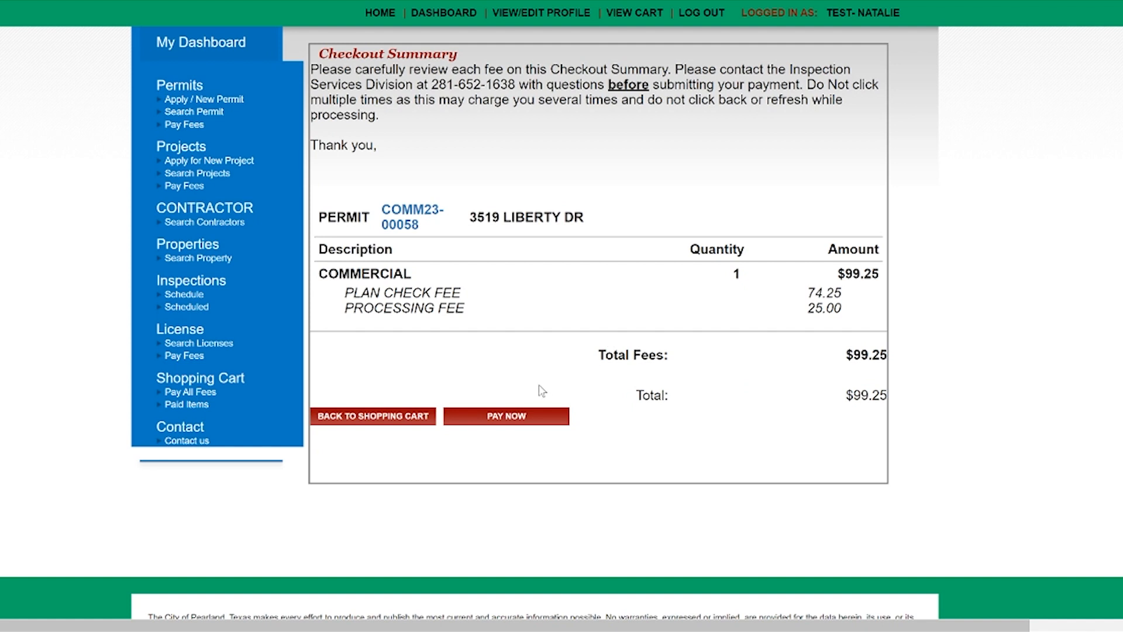
mouse_move(530, 418)
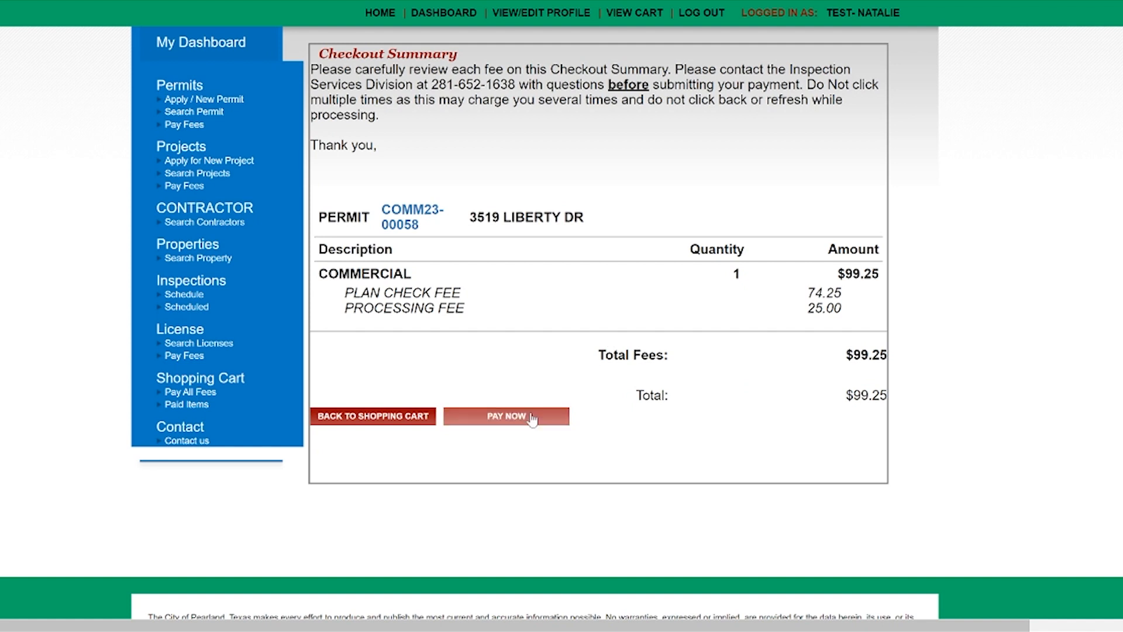
click(507, 416)
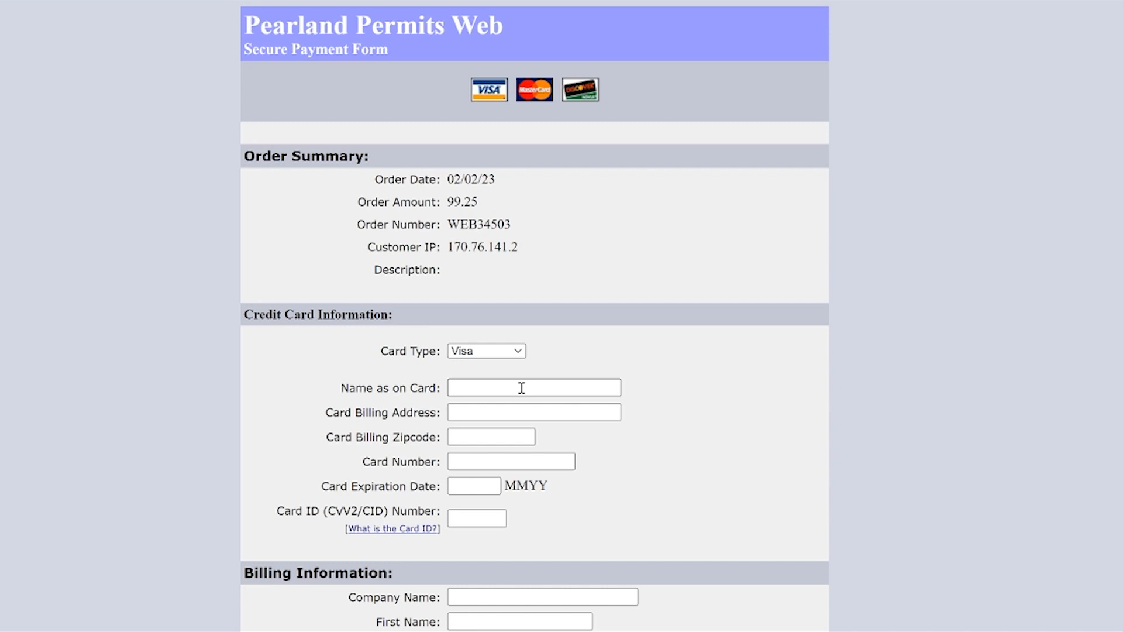
scroll(down, 3)
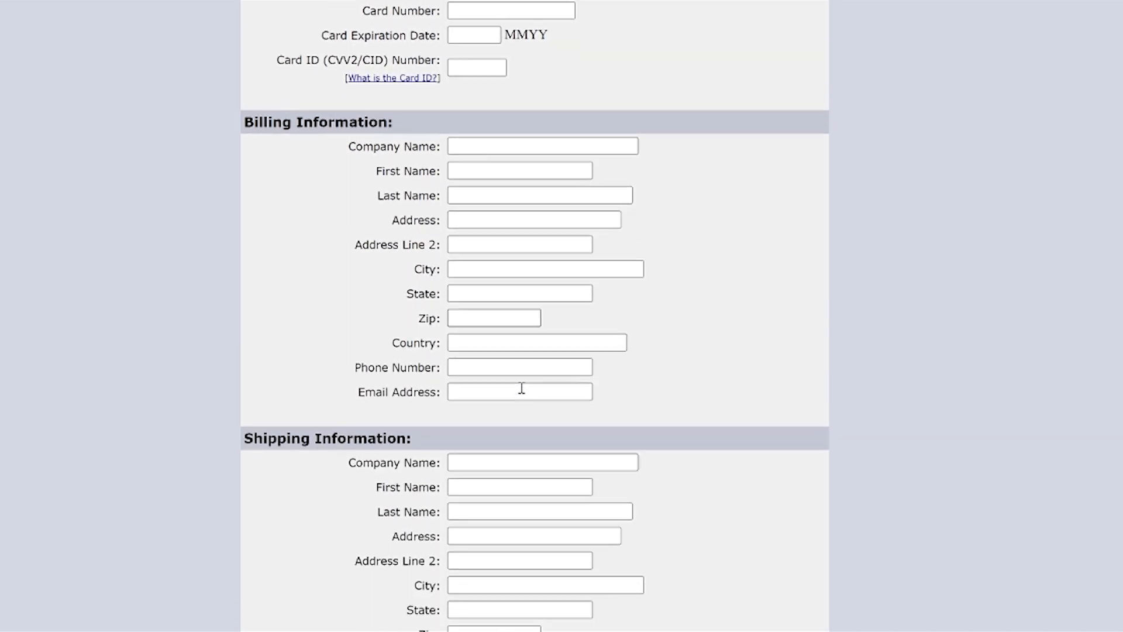
scroll(up, 3)
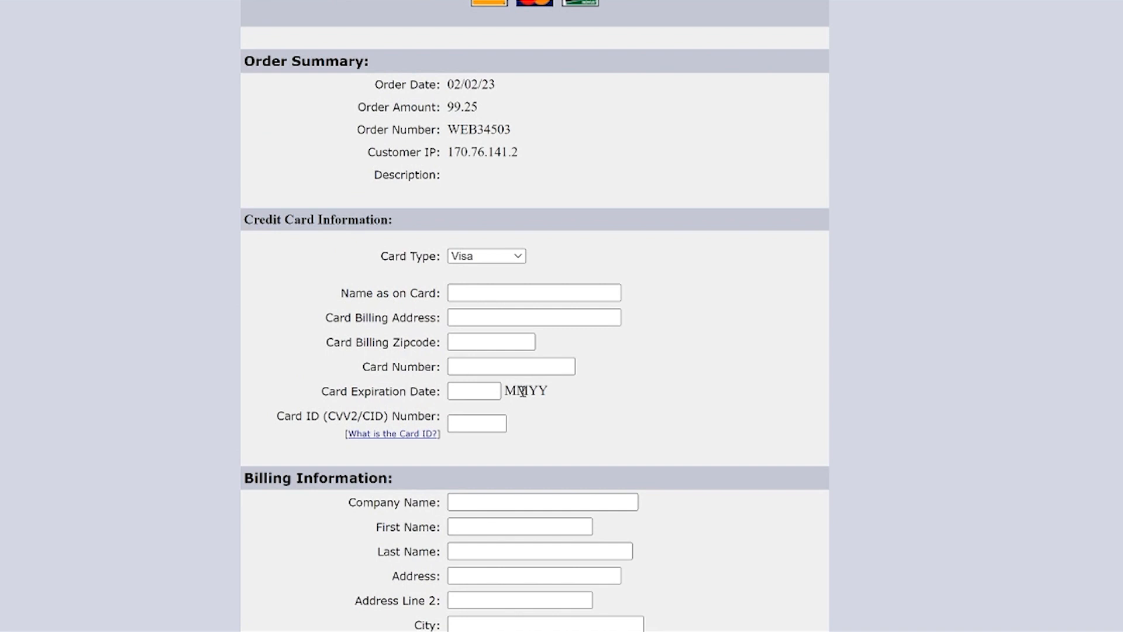